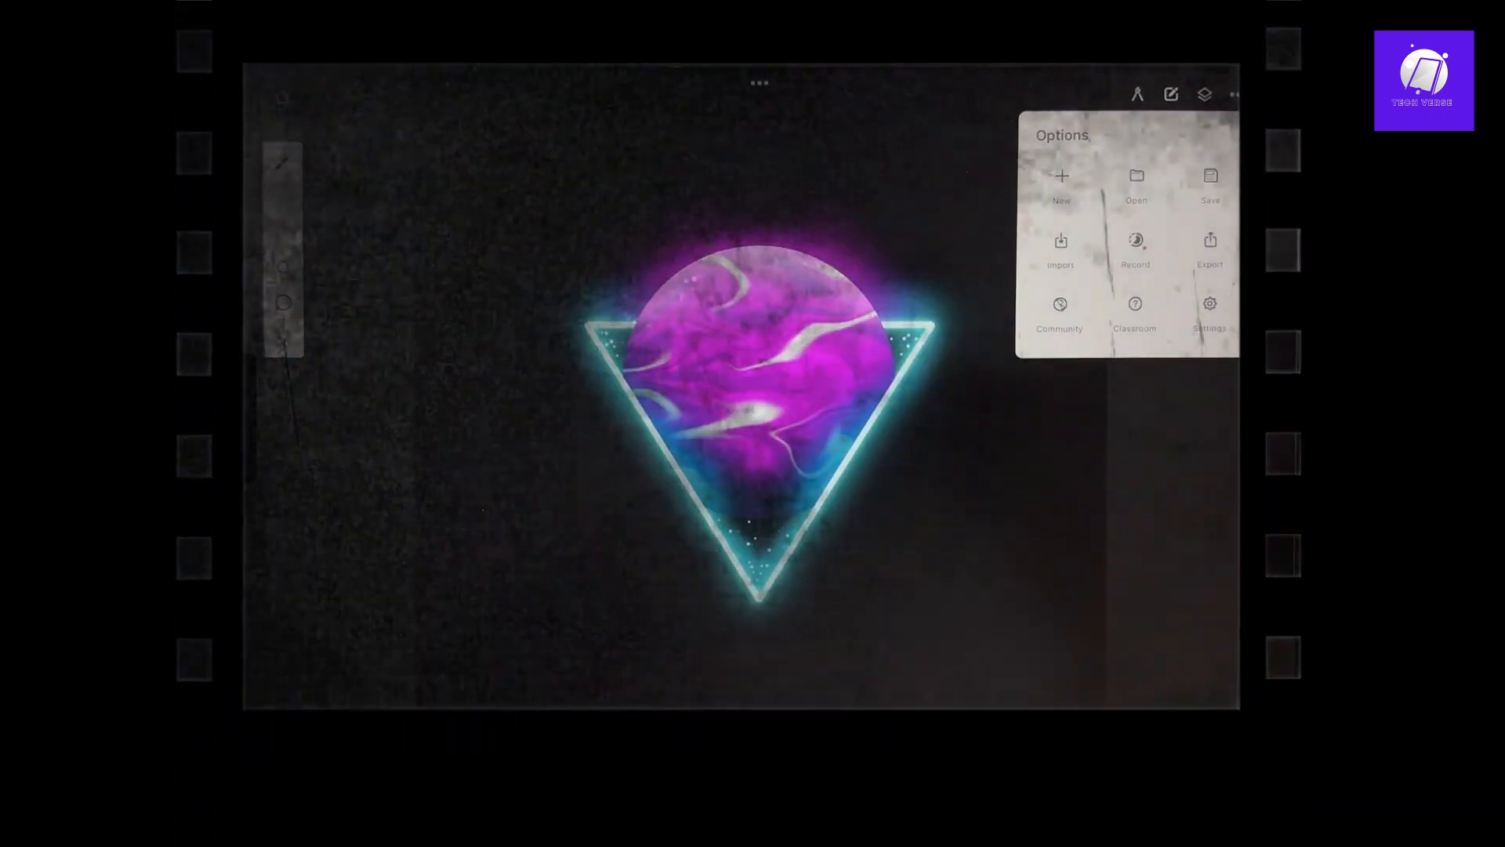
Reach the Gestures and stylus section of Infinite Painter's Settings via the Options menu
left_click(1209, 312)
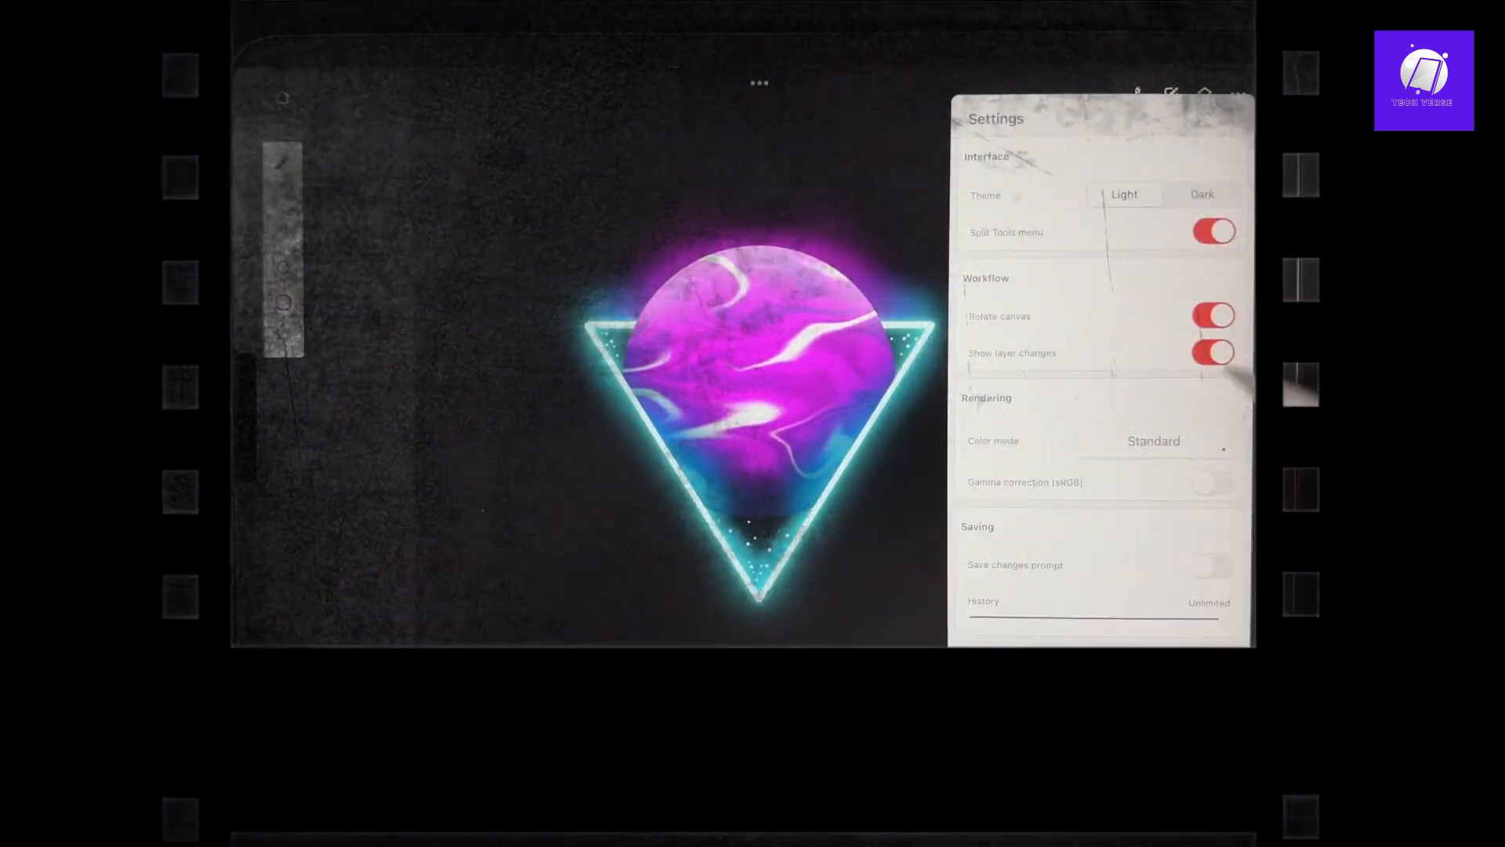
scroll("down", 3)
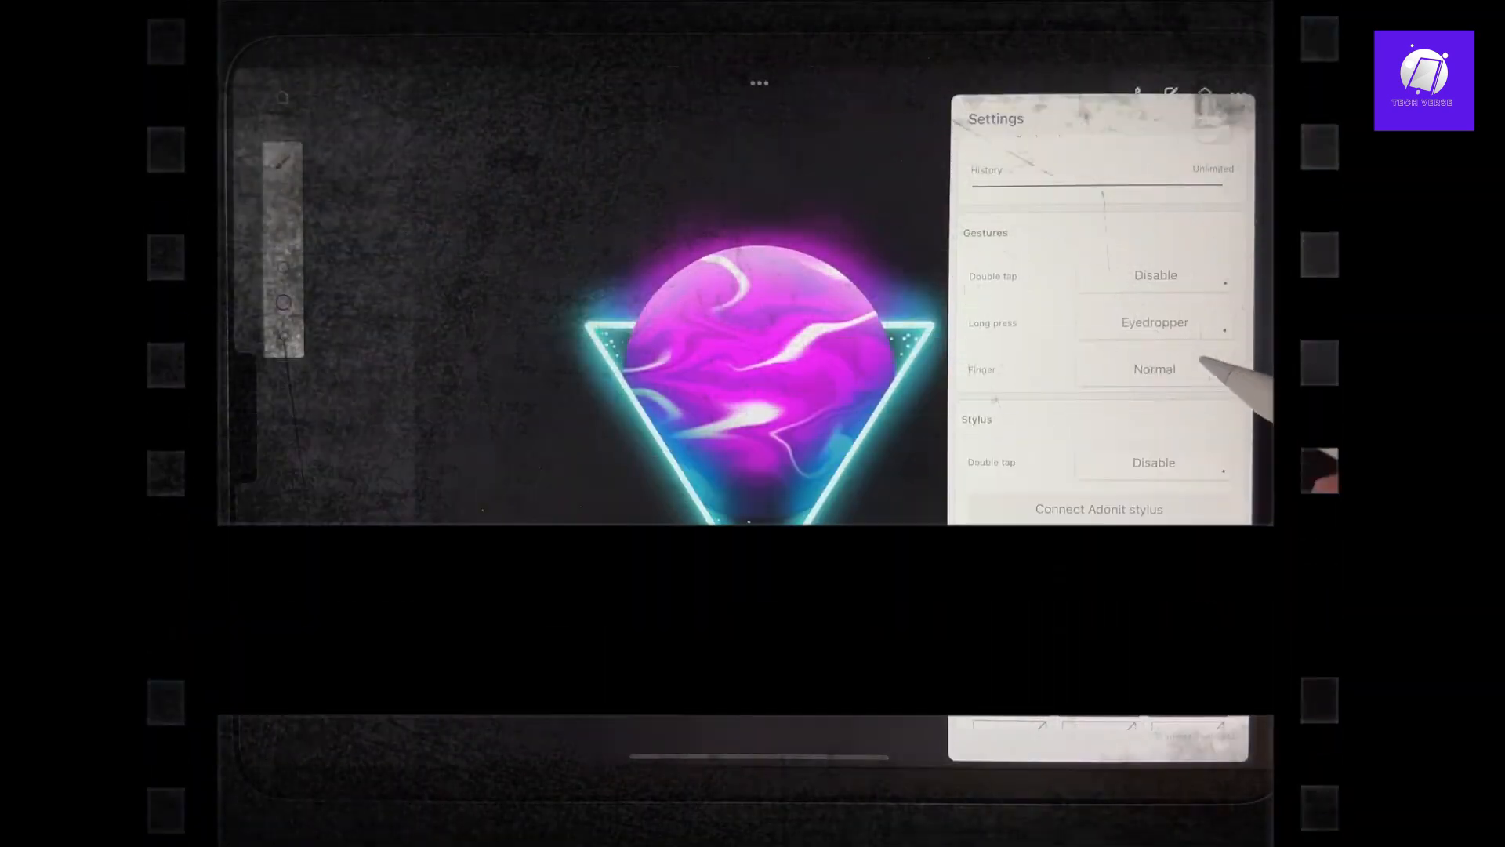
left_click(1154, 368)
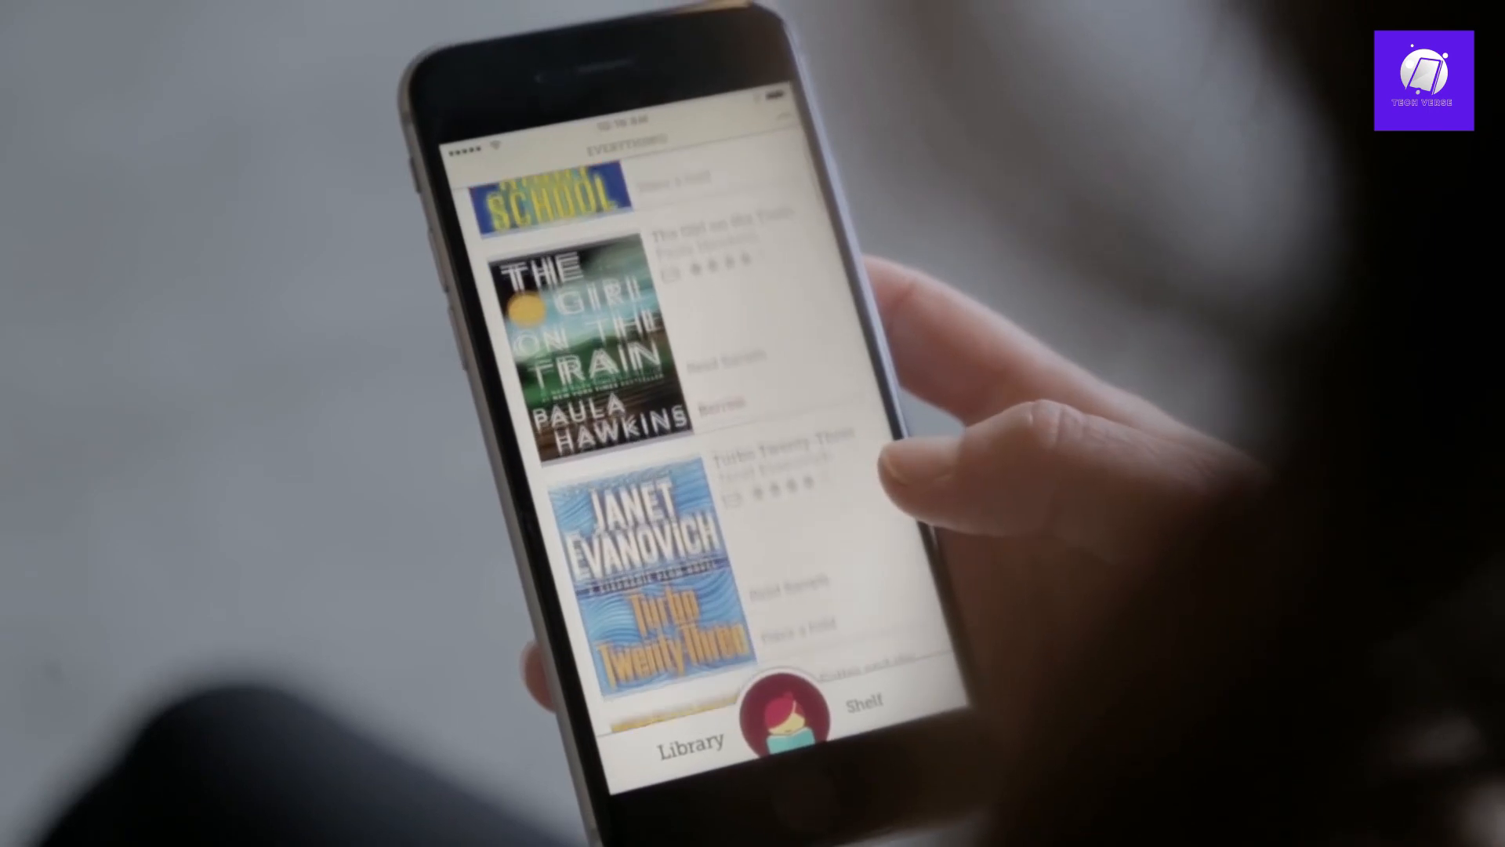
scroll("down", 3)
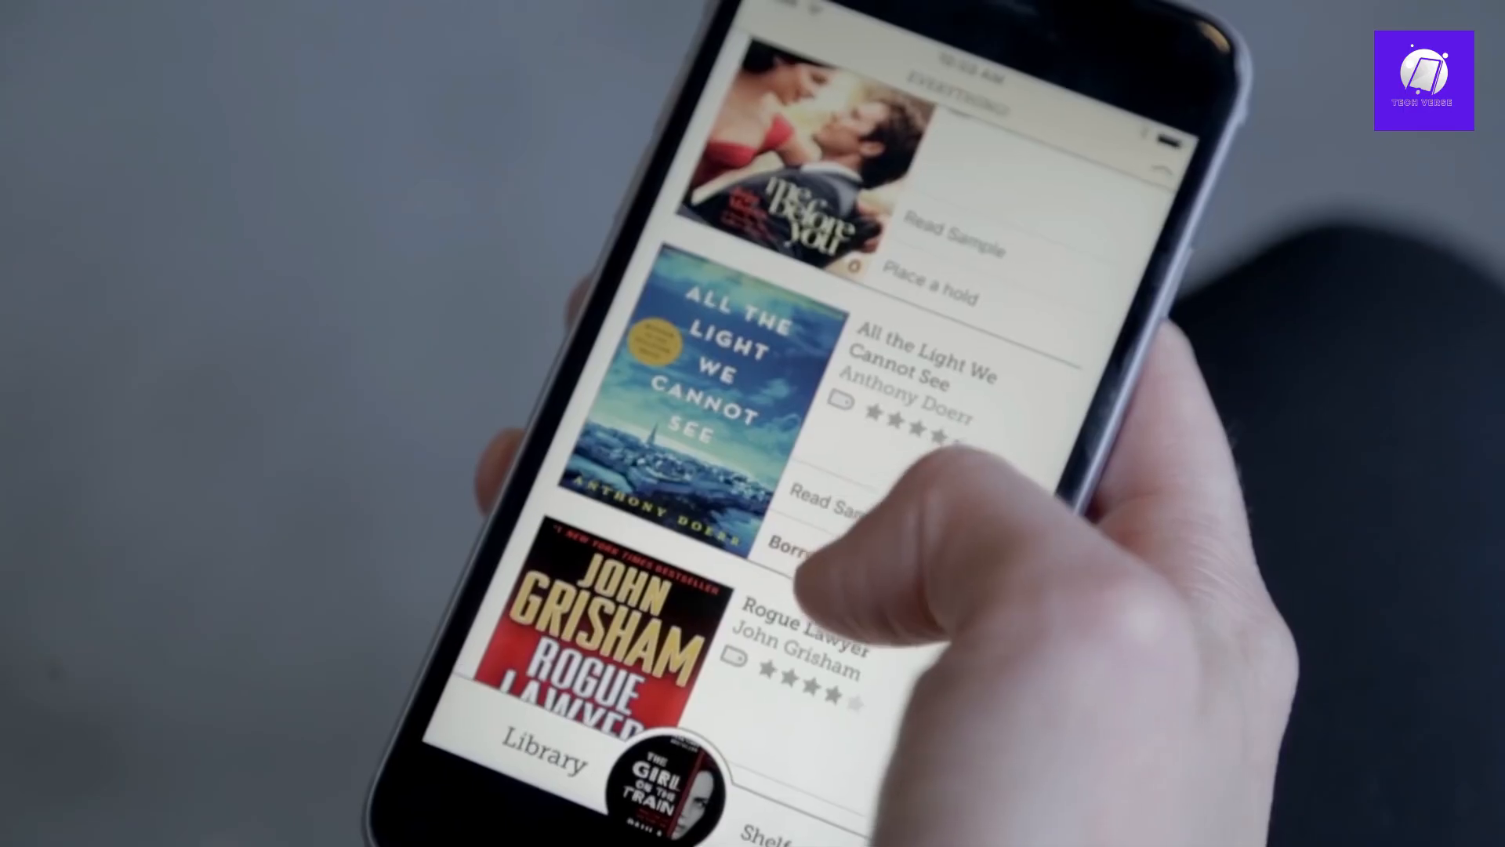
scroll("down", 3)
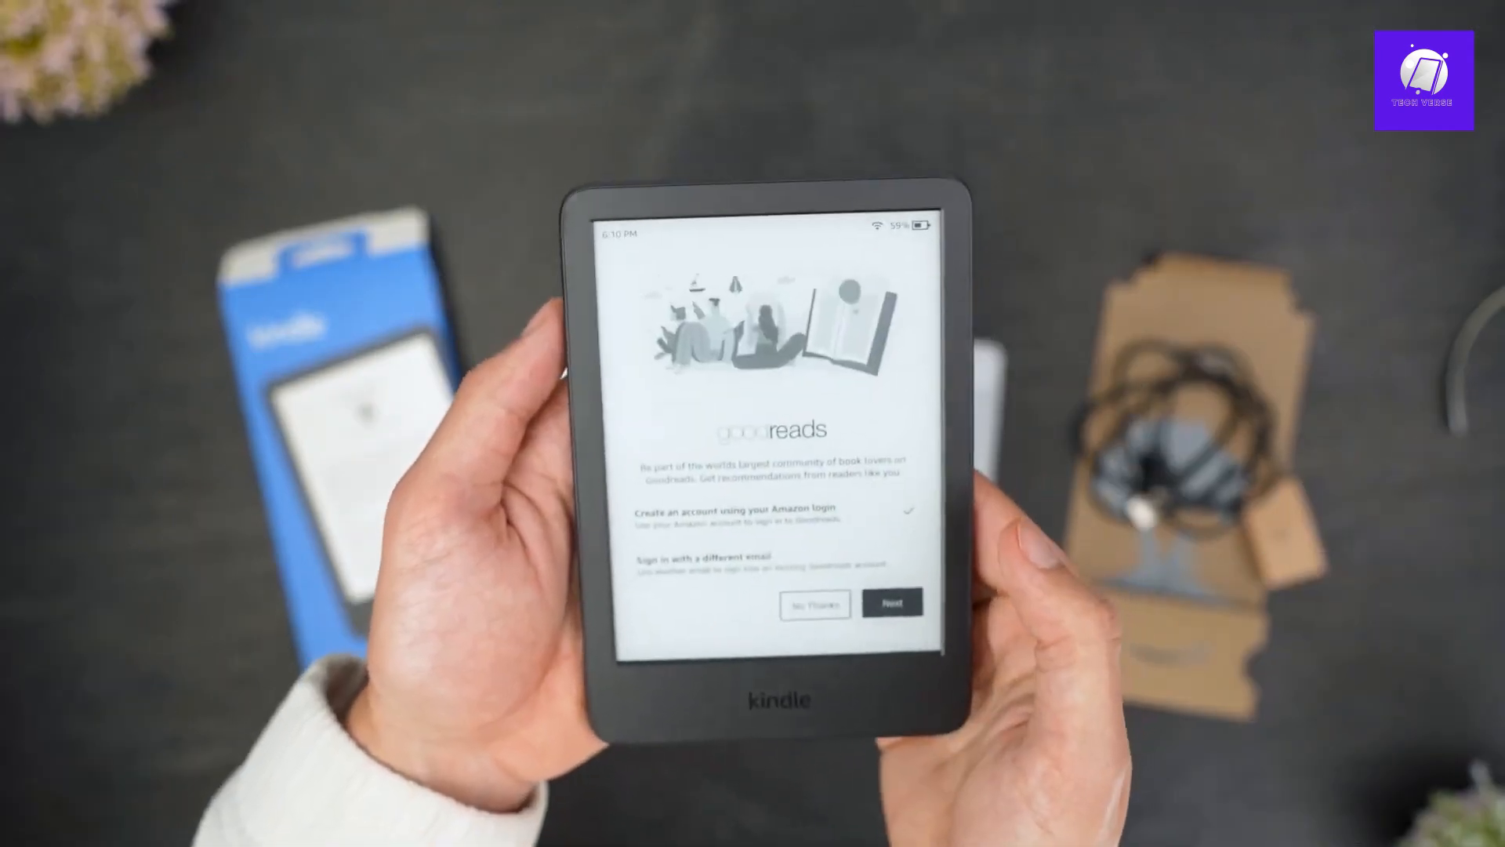
Advance past the Goodreads setup and the 'Introducing the Kindle experience' tour with Next
left_click(814, 606)
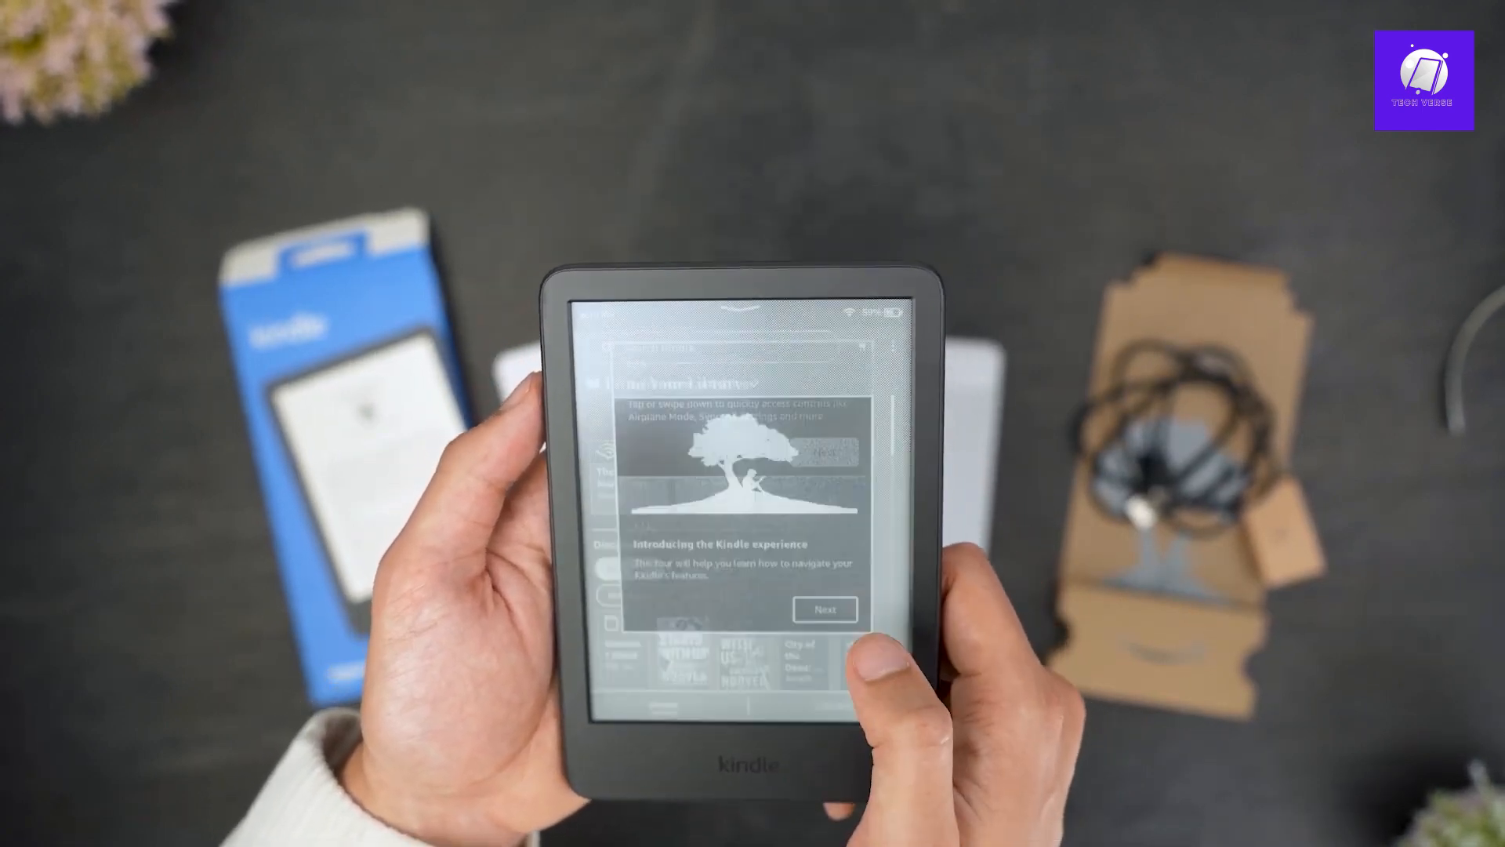
left_click(823, 608)
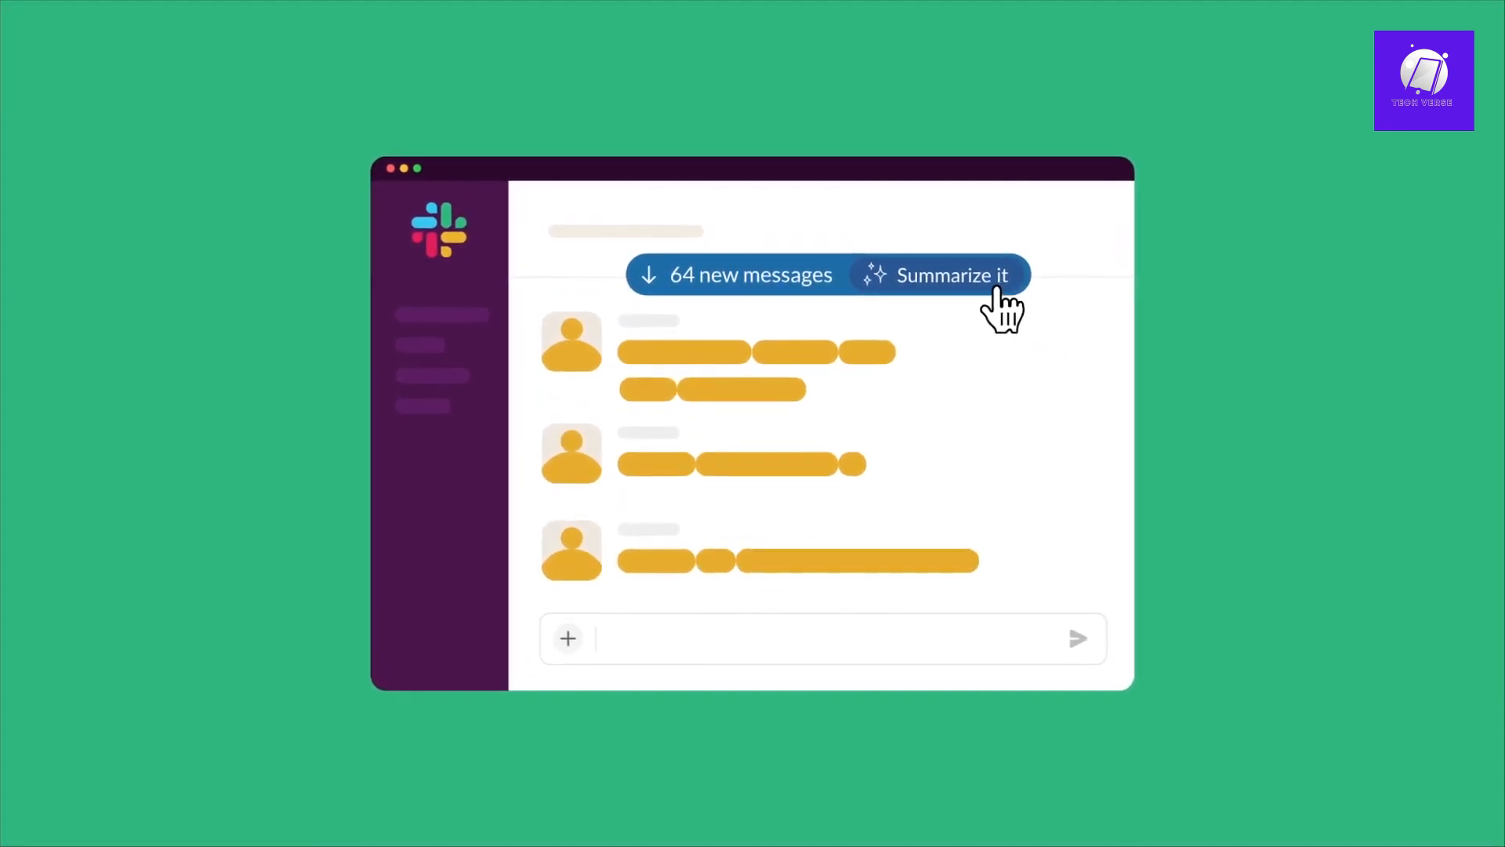
Summarize the 64 new channel messages via 'Summarize it', entering 'Imagine'
left_click(950, 276)
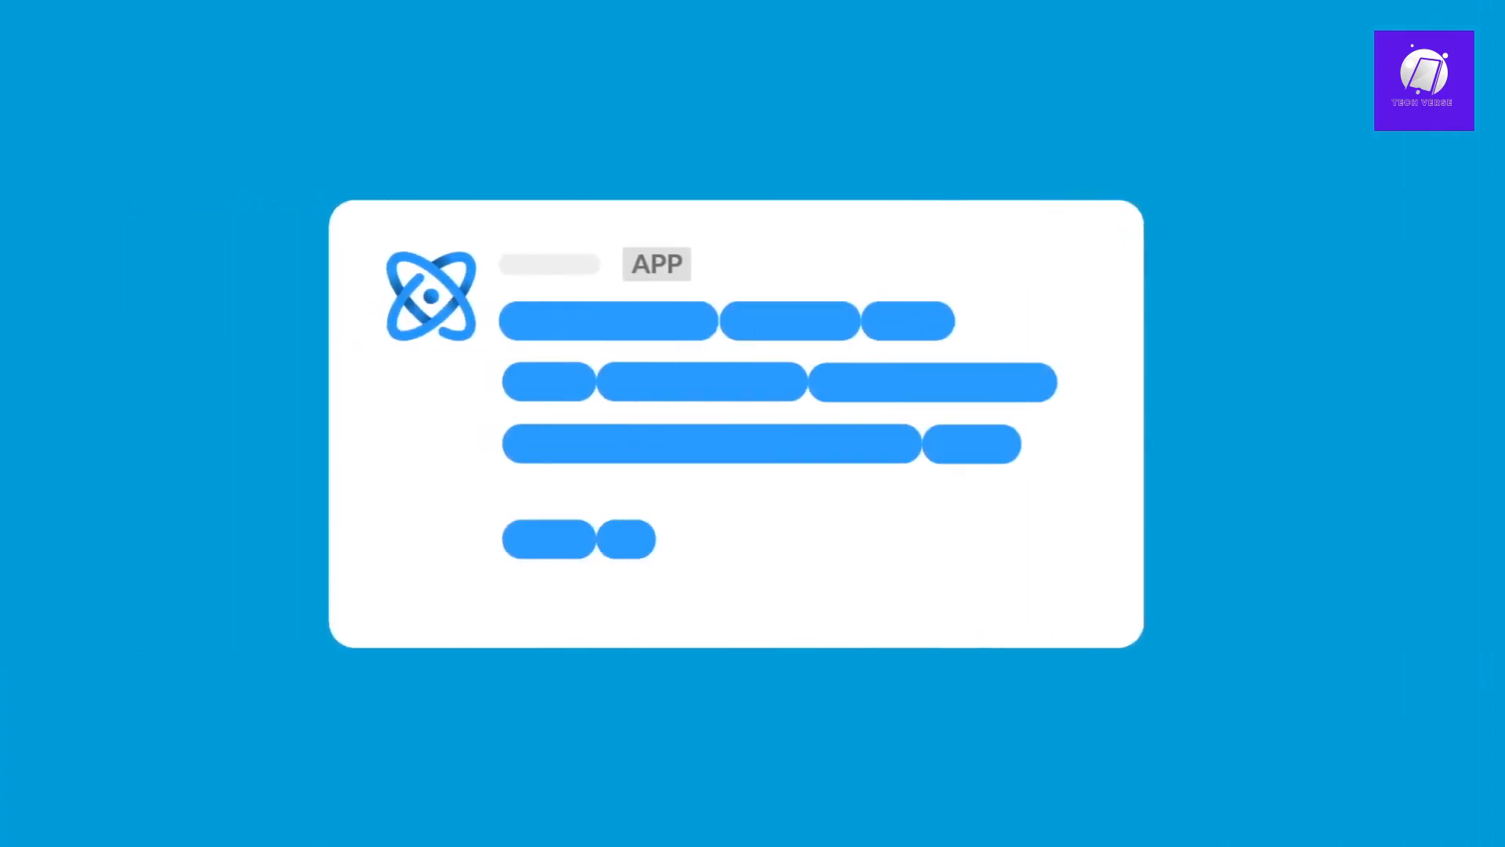
type("Imagine")
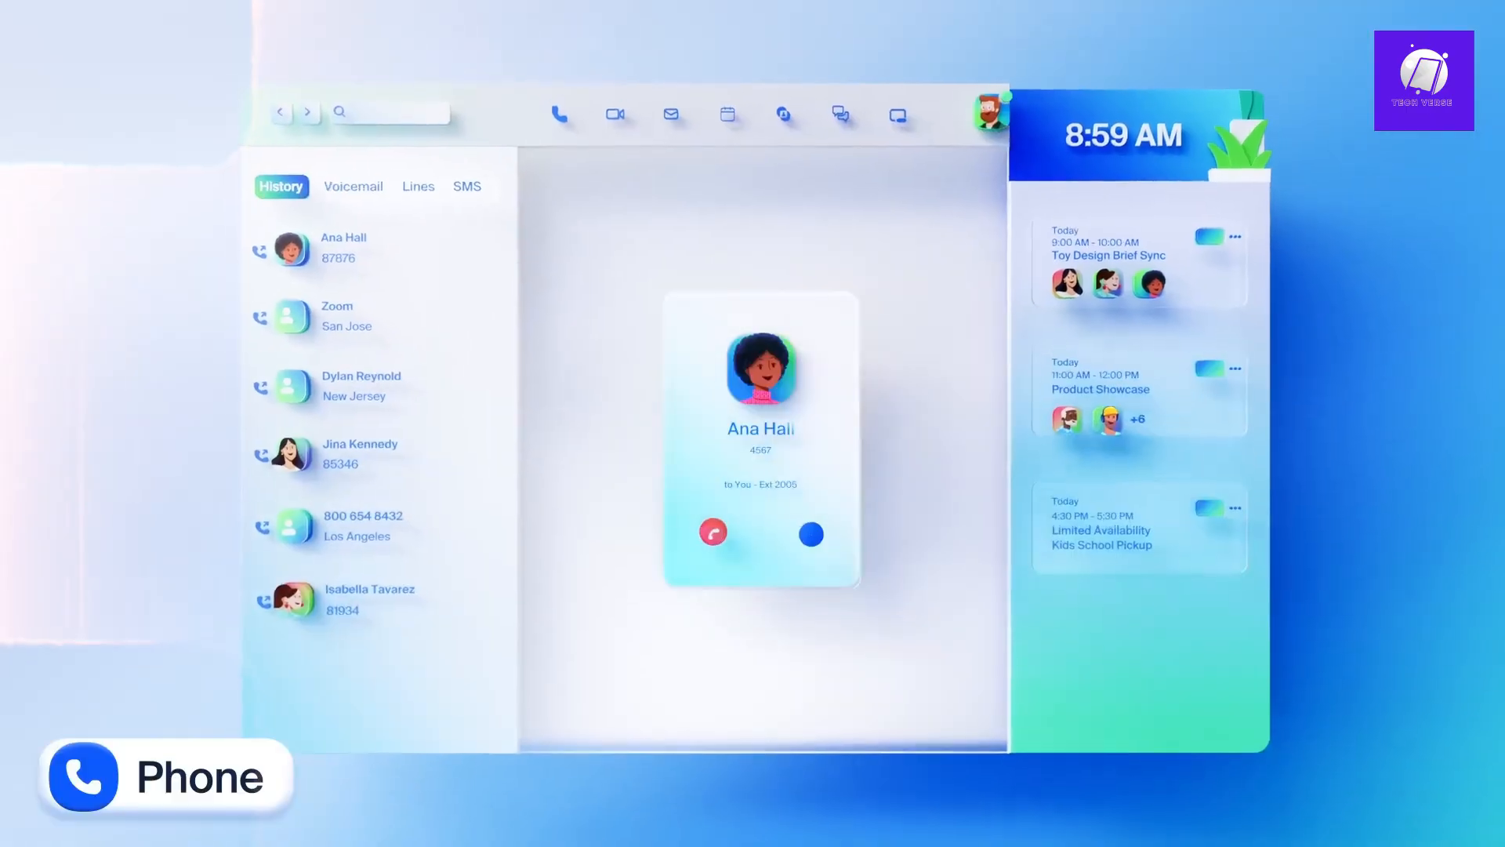
left_click(809, 533)
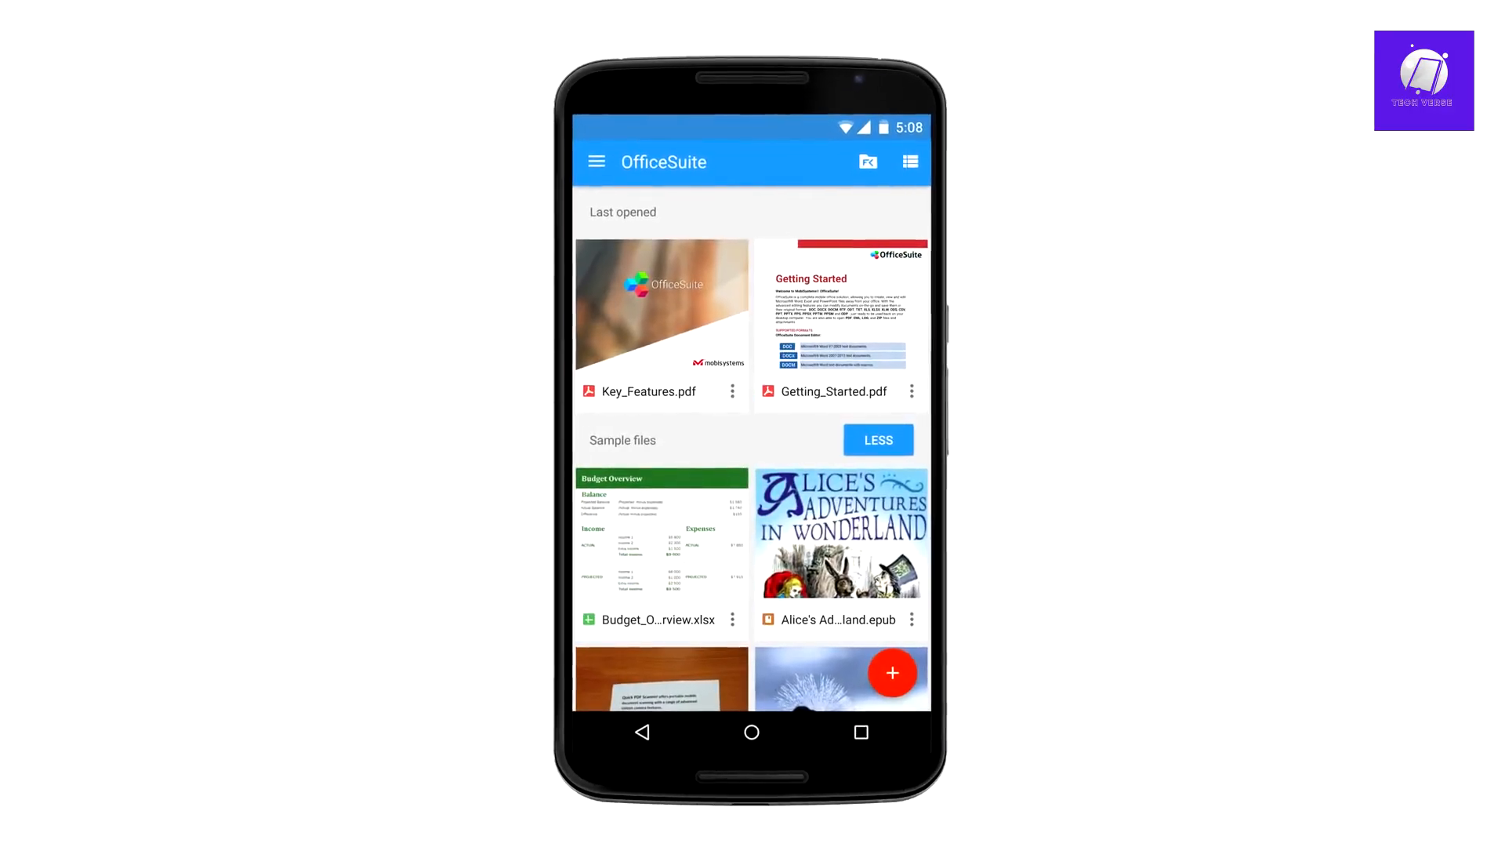
Choose 'Add a cloud account' in the Select file list to show Google Drive, Dropbox, Box, OneDrive options
left_click(867, 161)
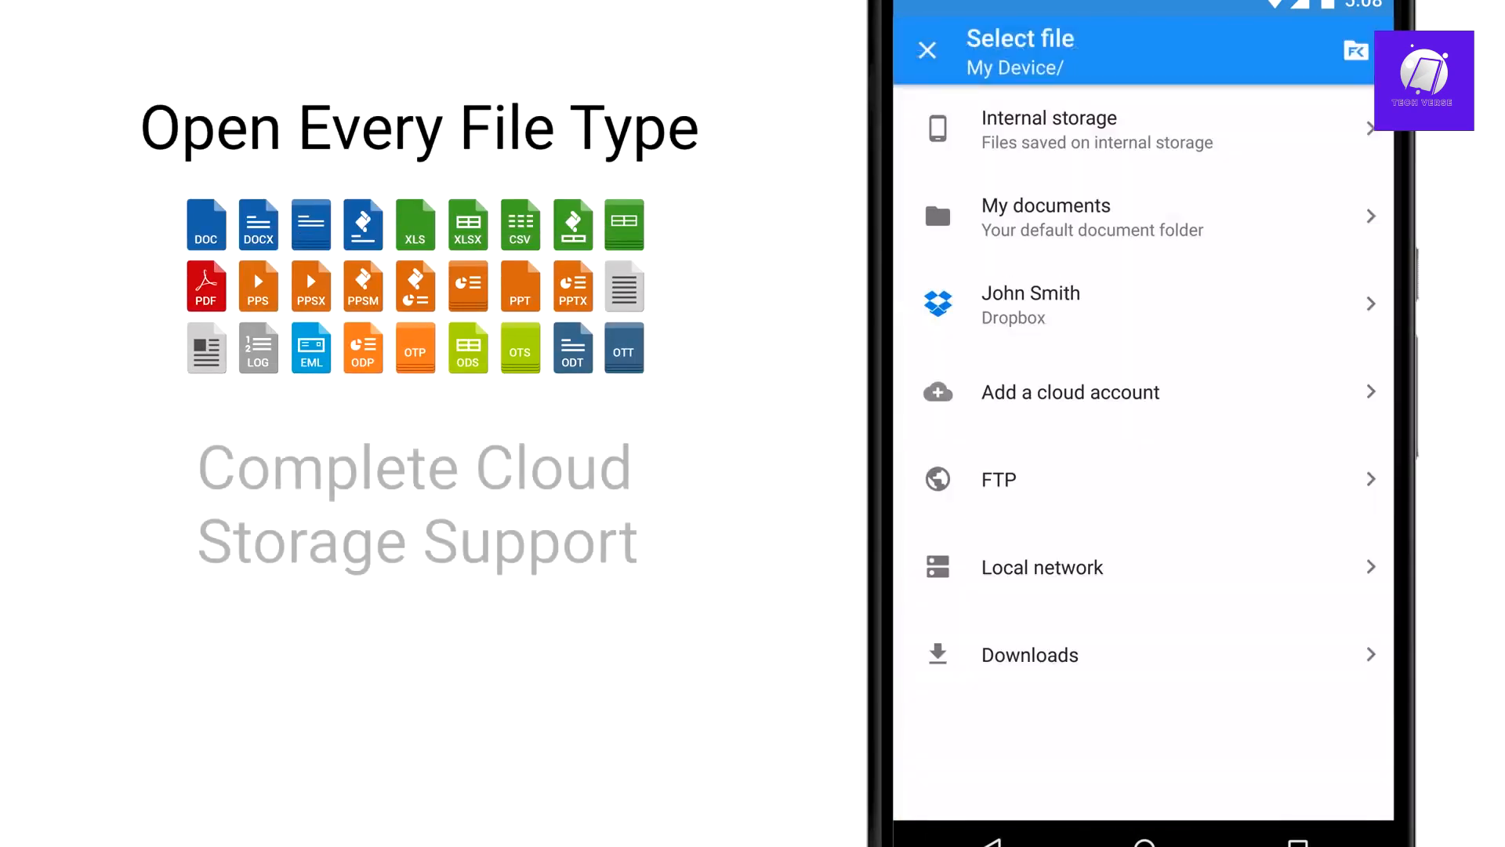
left_click(1071, 391)
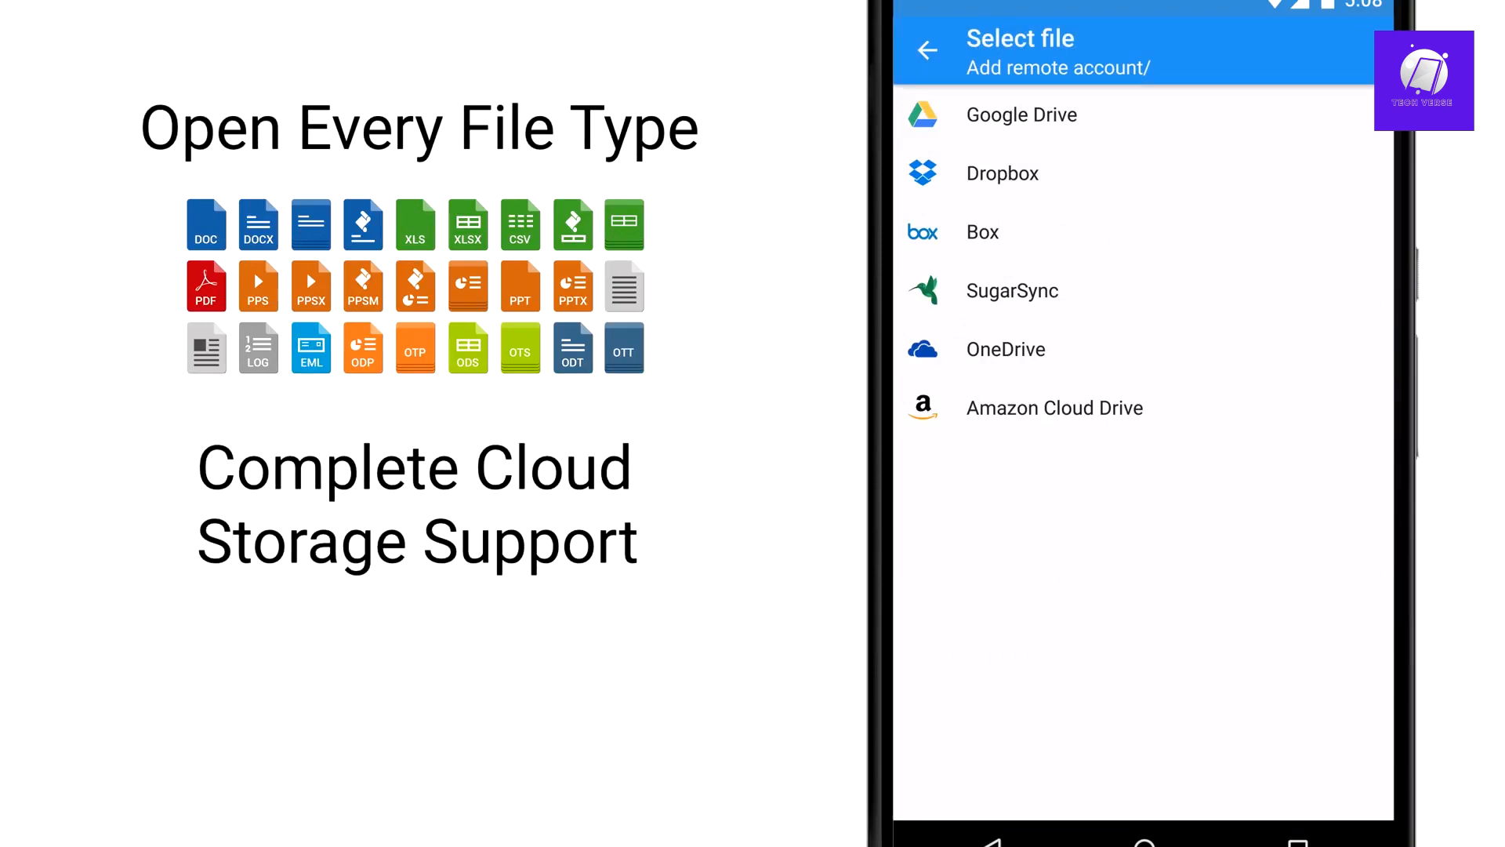